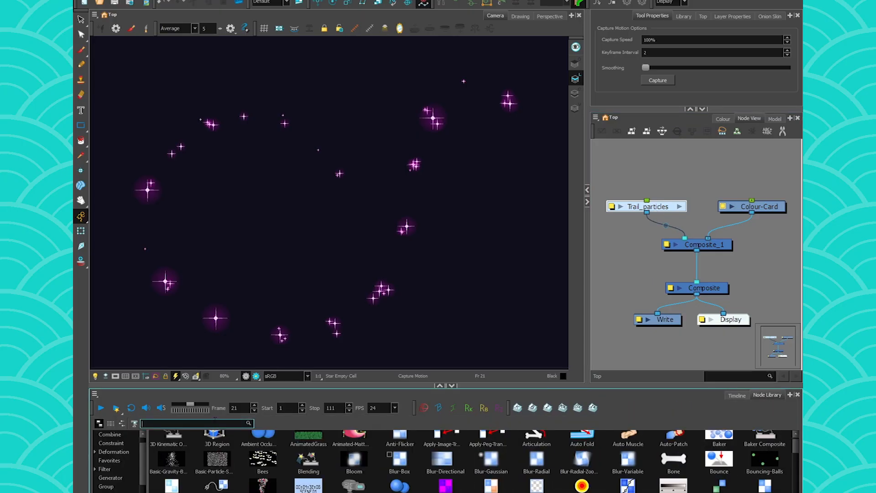
Show the Trail_particles layers in the Timeline and jump to frame 101 to review the star trail
{"action": "type", "text": "trail_particles"}
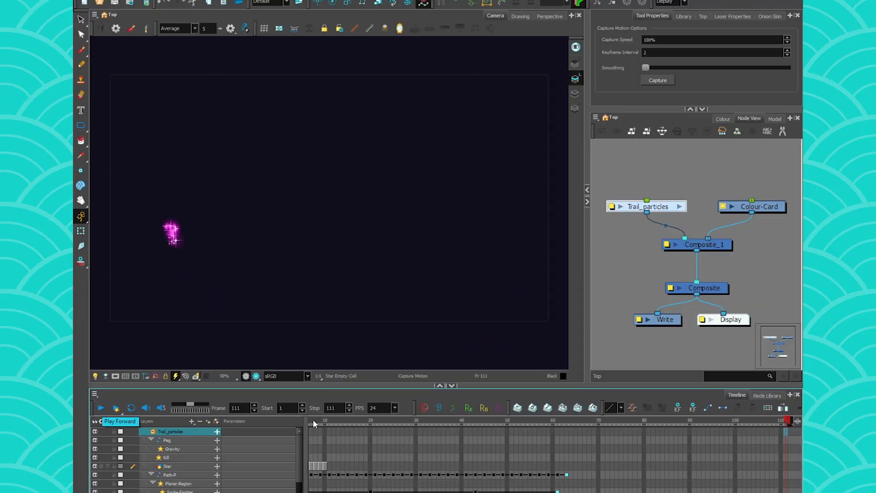
{"action": "left_click", "coordinate": [743, 421]}
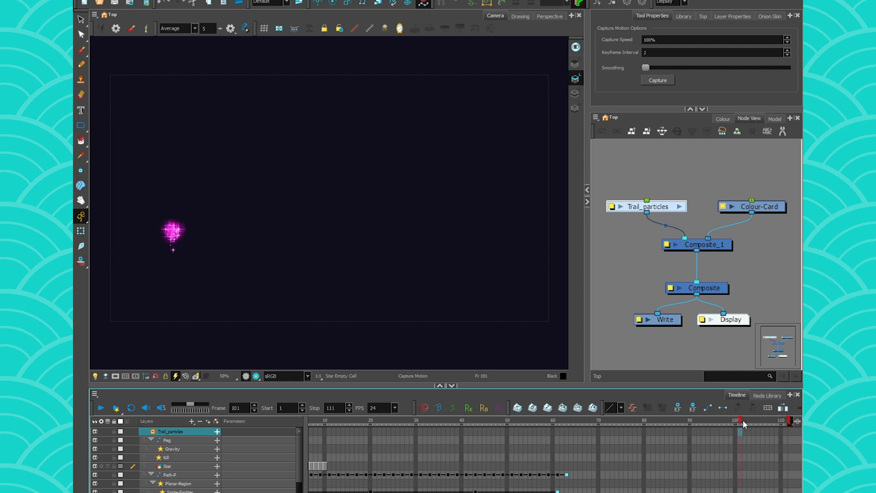
{"action": "left_click", "coordinate": [600, 421]}
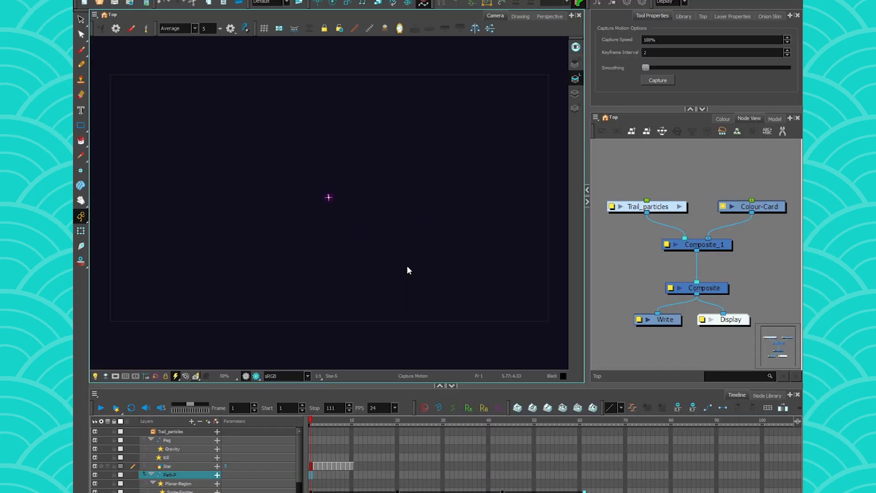
{"action": "mouse_move", "coordinate": [594, 253]}
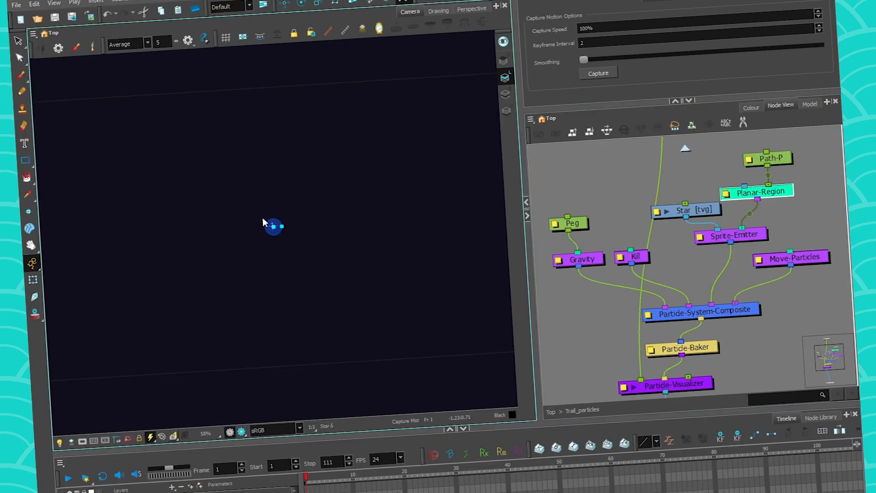
{"action": "mouse_move", "coordinate": [290, 237]}
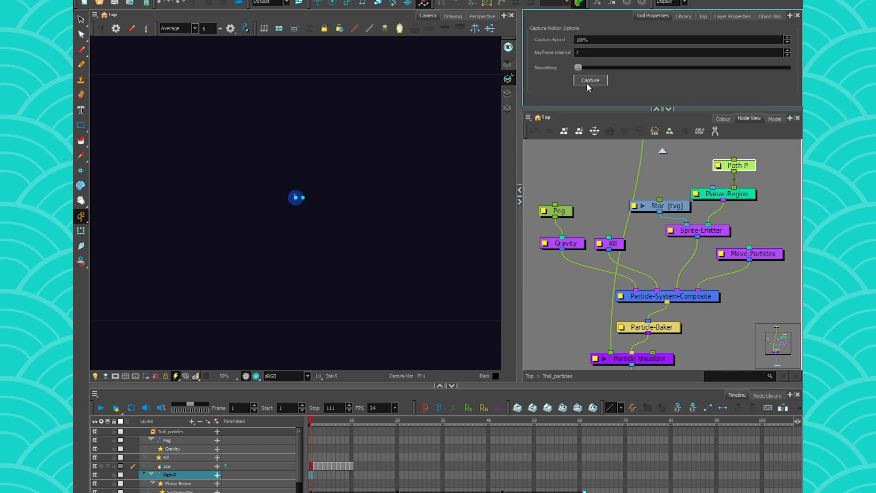
Capture a hand-drawn motion path for the star emitter and play back the star trail
{"action": "left_click", "coordinate": [590, 80]}
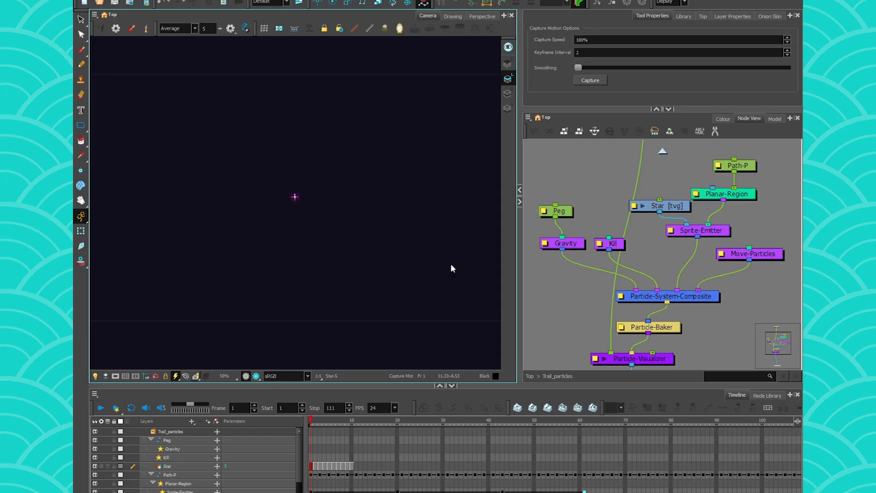
{"action": "left_click", "coordinate": [102, 407]}
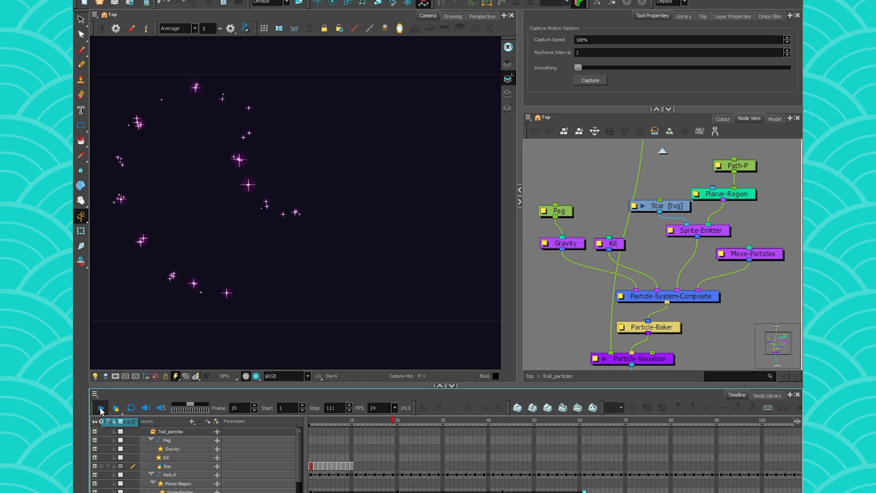
{"action": "left_click", "coordinate": [101, 410]}
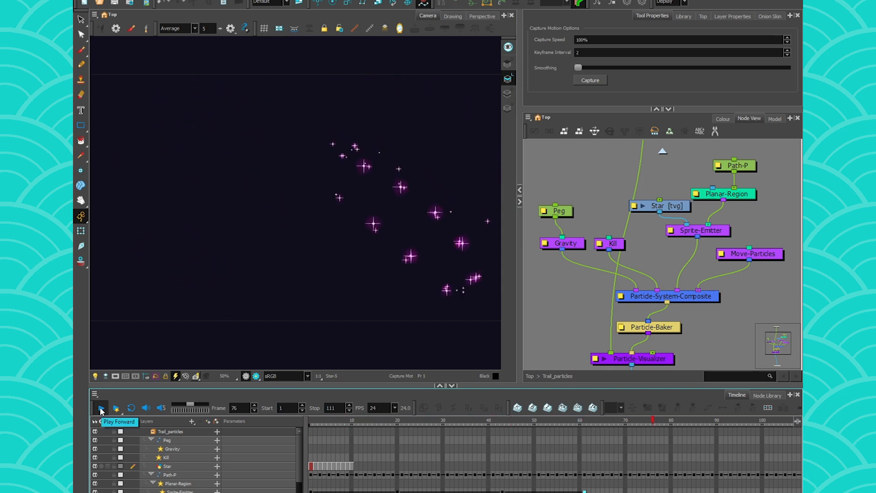
{"action": "left_click", "coordinate": [100, 409]}
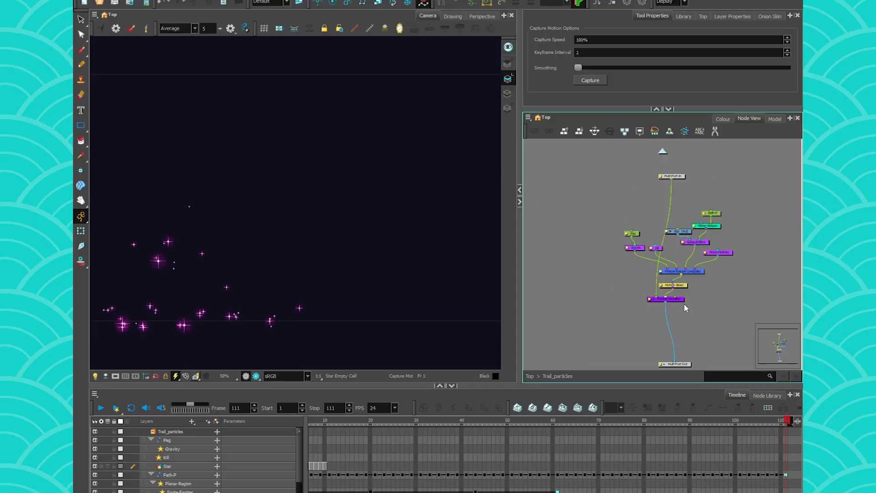
Add a Fire node from the Particle library and disconnect Trail_particles from the composite
{"action": "left_click", "coordinate": [767, 395]}
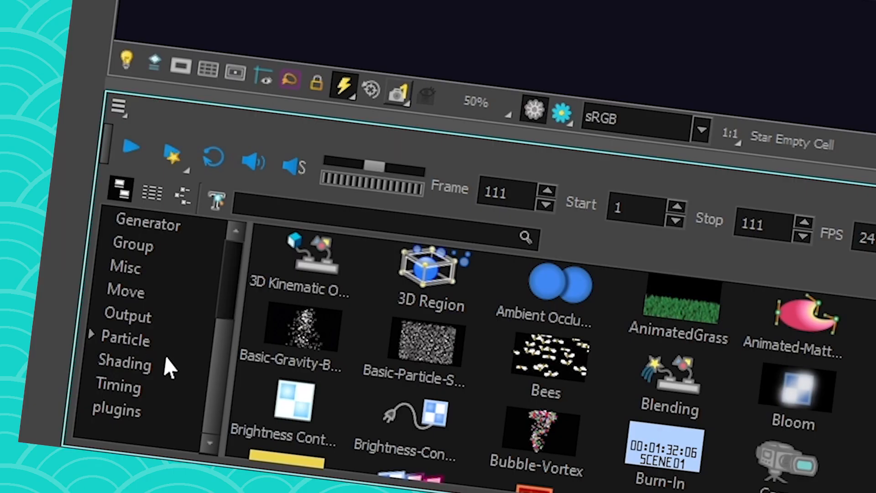
{"action": "left_click", "coordinate": [127, 339]}
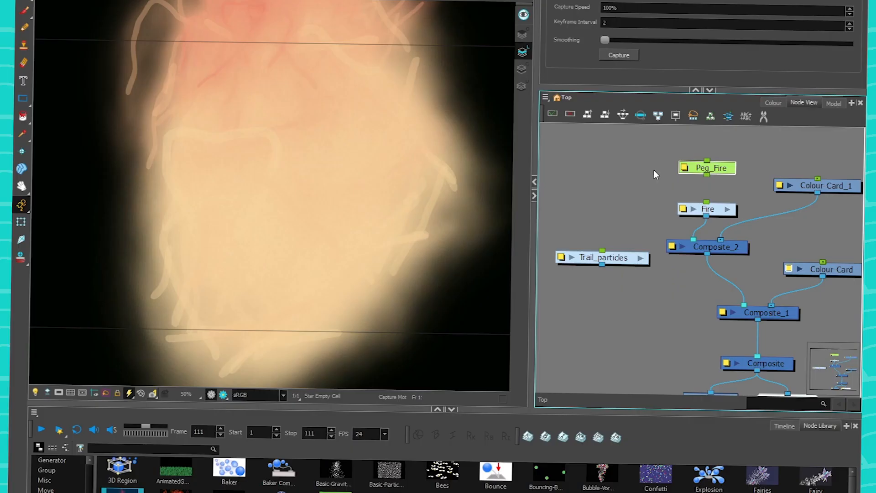
{"action": "left_click", "coordinate": [601, 257]}
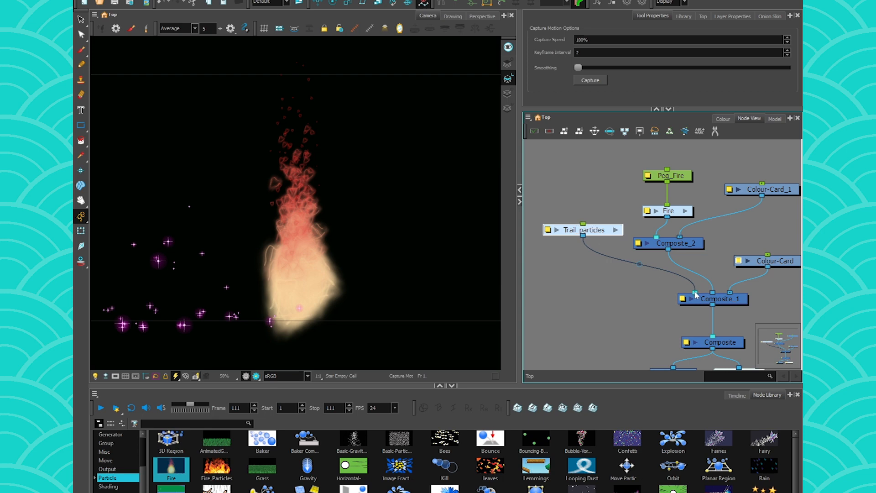
{"action": "left_click", "coordinate": [736, 395]}
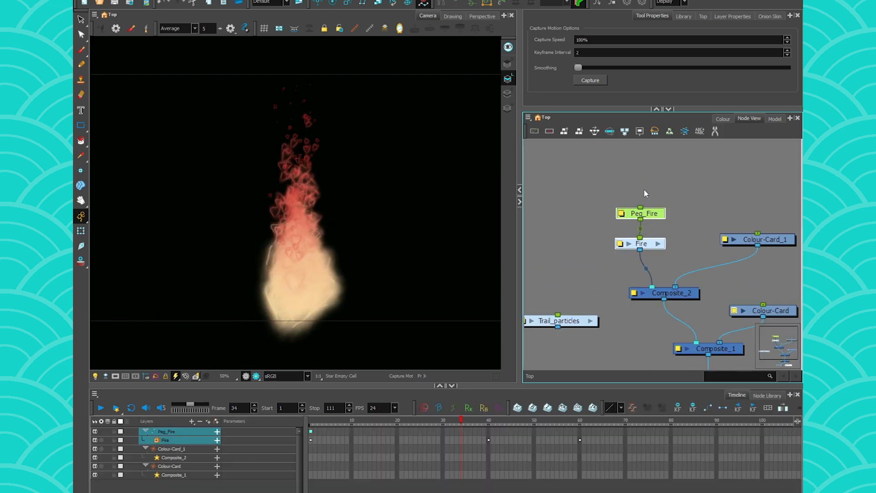
Capture a test motion path on Peg_Fire for the fire emitter
{"action": "left_click", "coordinate": [589, 80]}
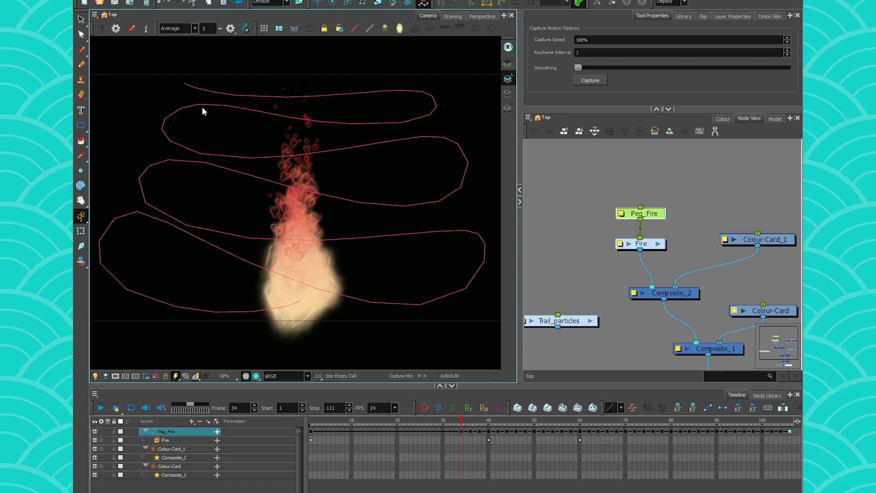
{"action": "left_click", "coordinate": [456, 420]}
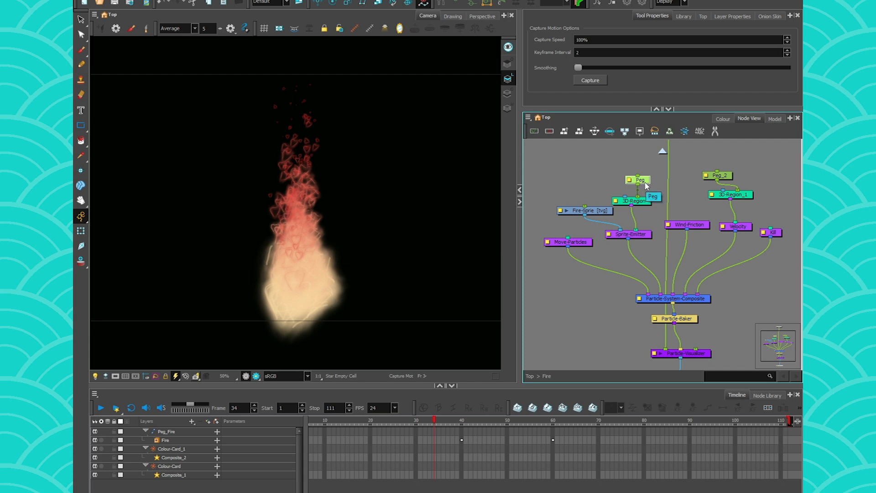
Capture a small looping motion on the inner fire Peg and play back the wobbling flame
{"action": "left_click", "coordinate": [589, 80]}
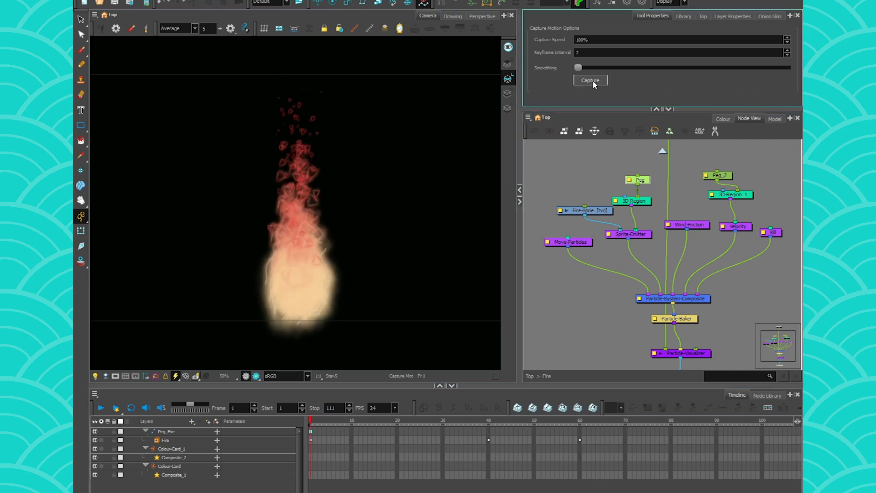
{"action": "left_click", "coordinate": [590, 80]}
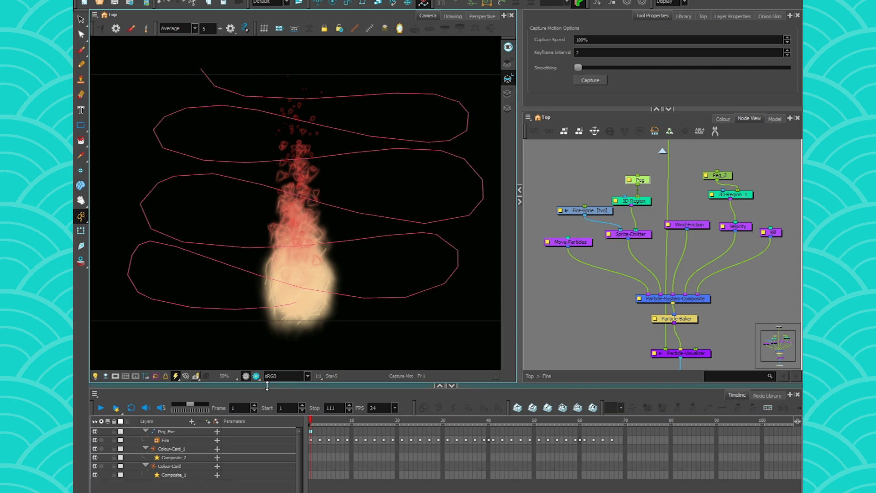
{"action": "left_click", "coordinate": [102, 409]}
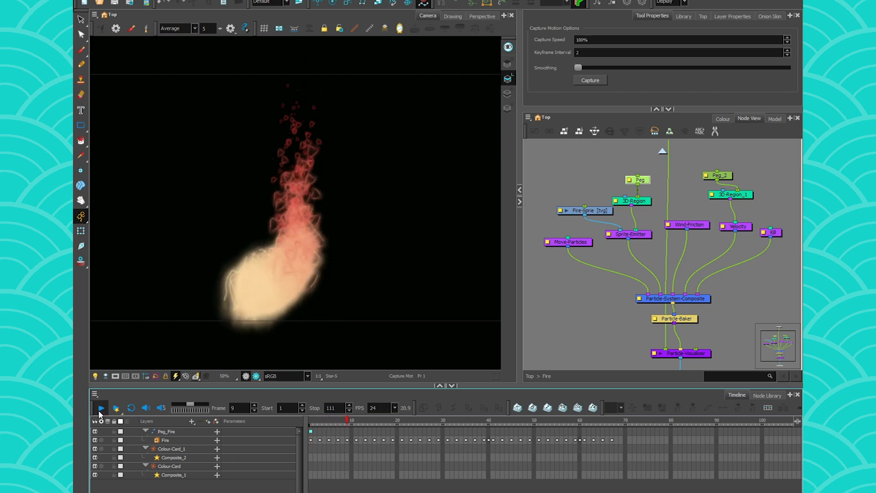
{"action": "left_click", "coordinate": [101, 409]}
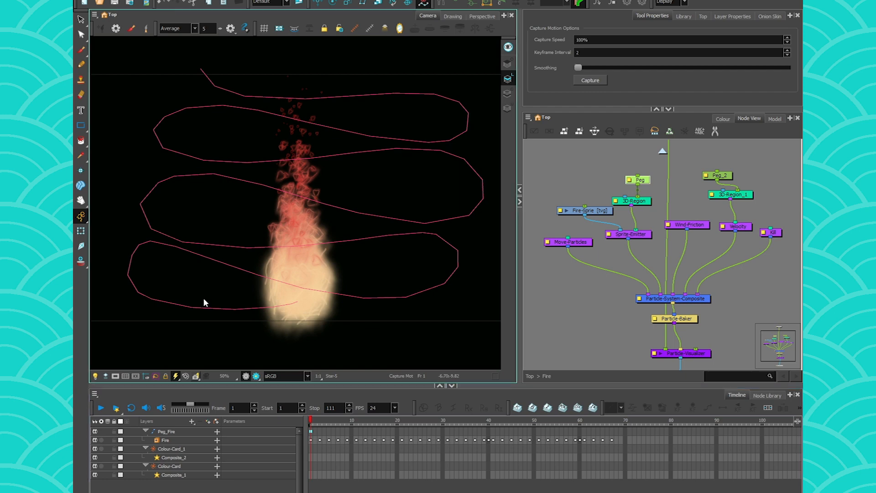
{"action": "mouse_move", "coordinate": [477, 103]}
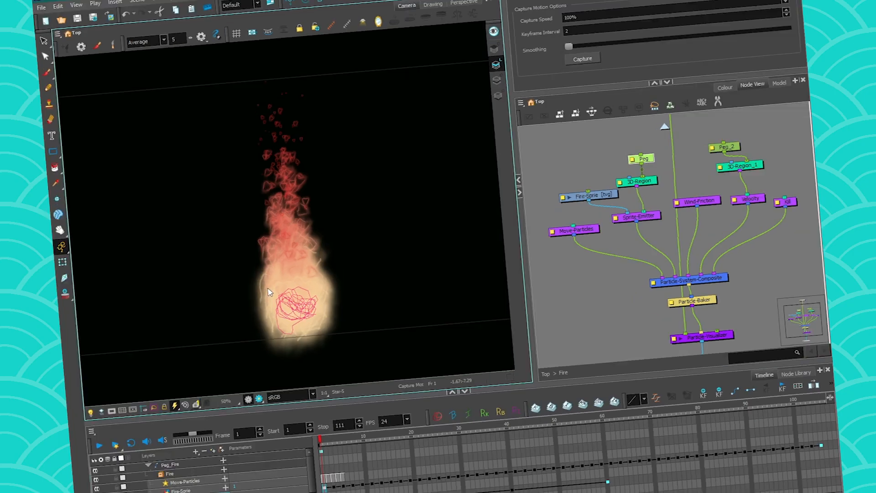
{"action": "left_click", "coordinate": [100, 410]}
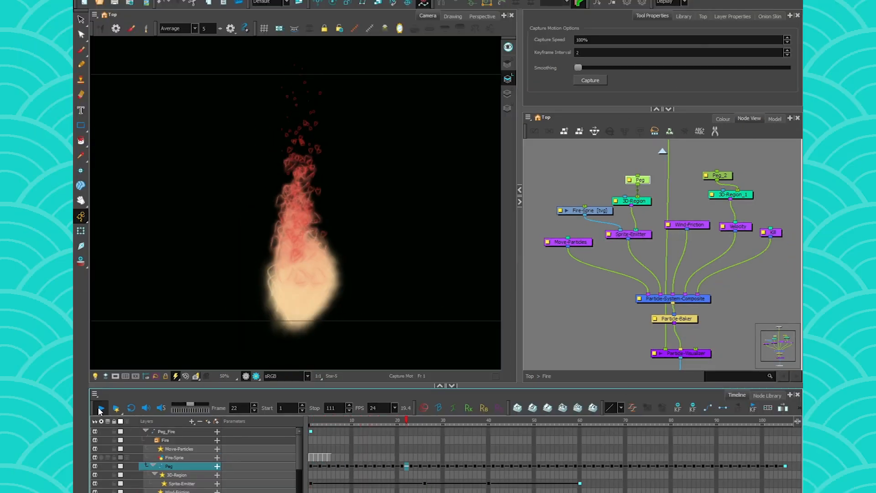
{"action": "left_click", "coordinate": [766, 395]}
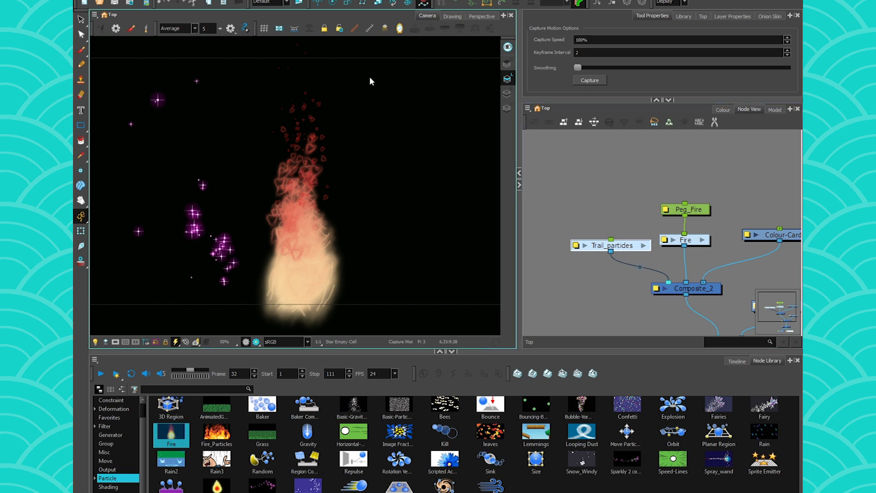
Show the scene Timeline and play the star sparkles together with the fire
{"action": "left_click", "coordinate": [737, 360]}
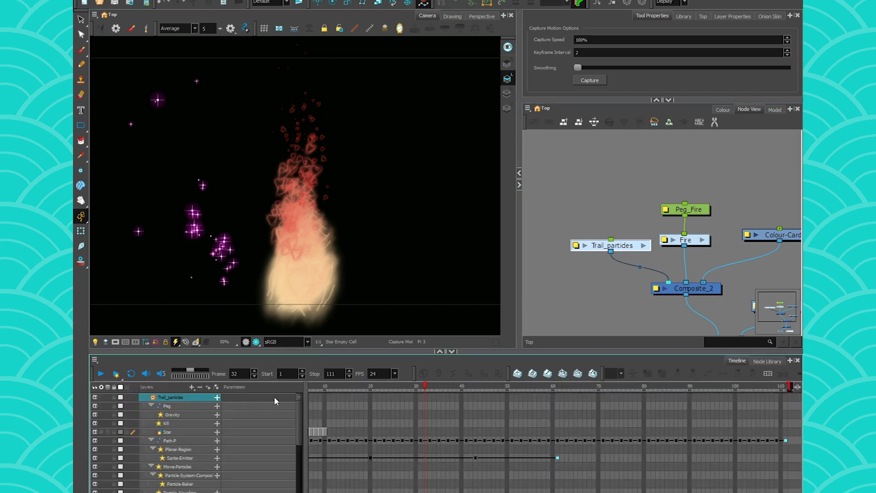
{"action": "left_click", "coordinate": [595, 386]}
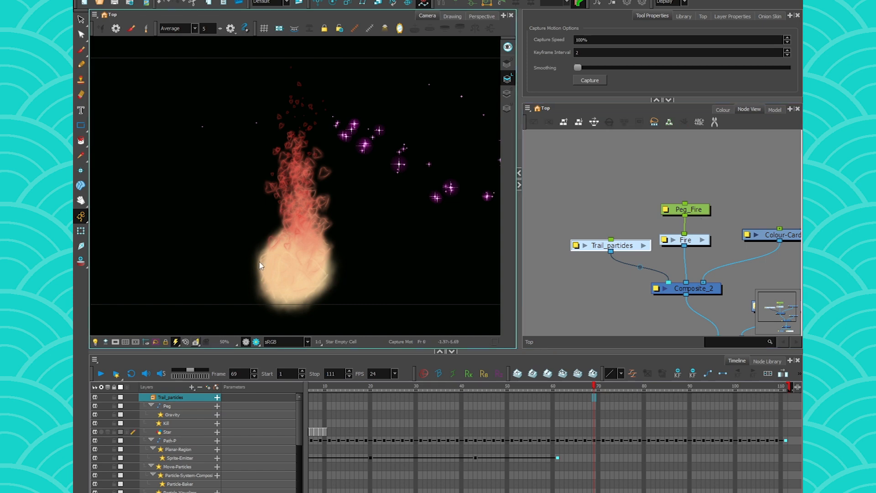
{"action": "mouse_move", "coordinate": [308, 260]}
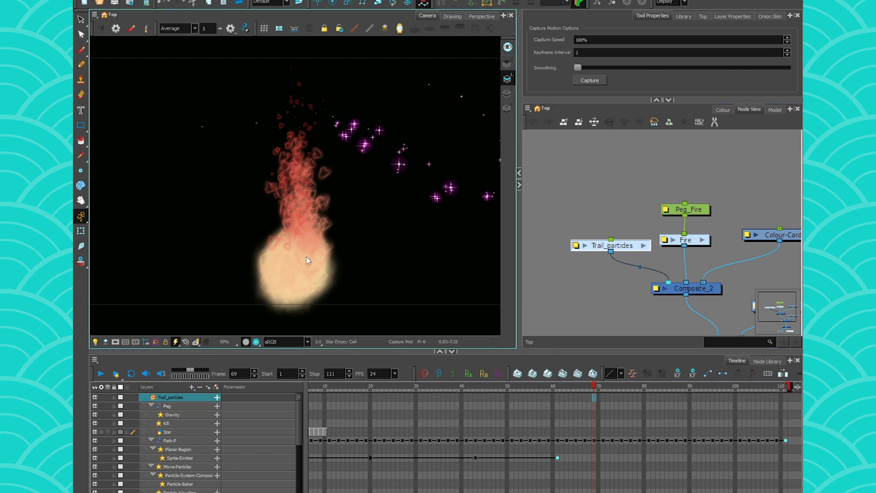